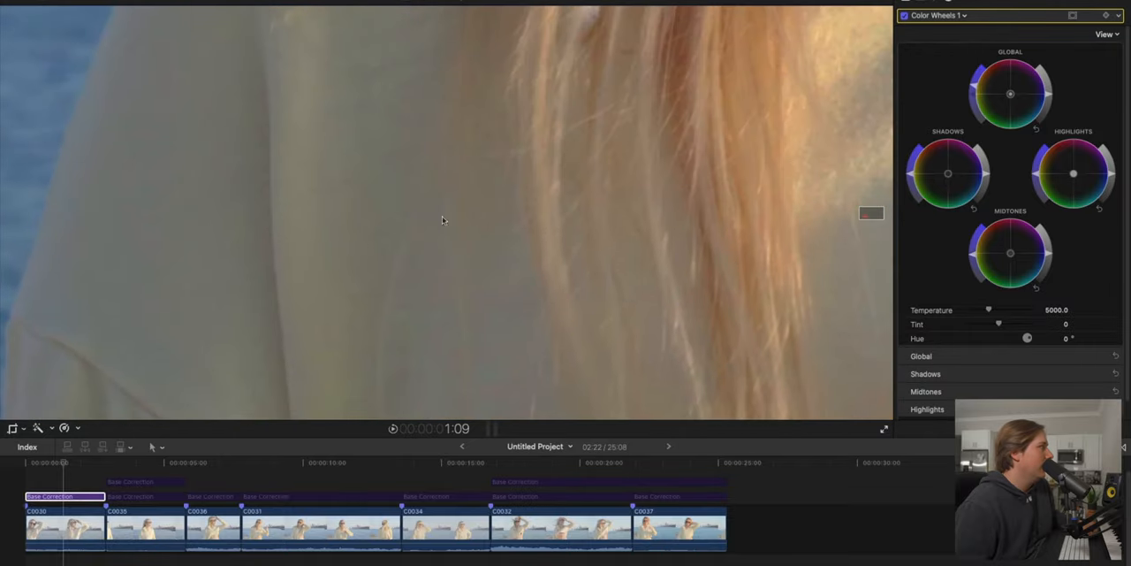
mouse_move(401, 159)
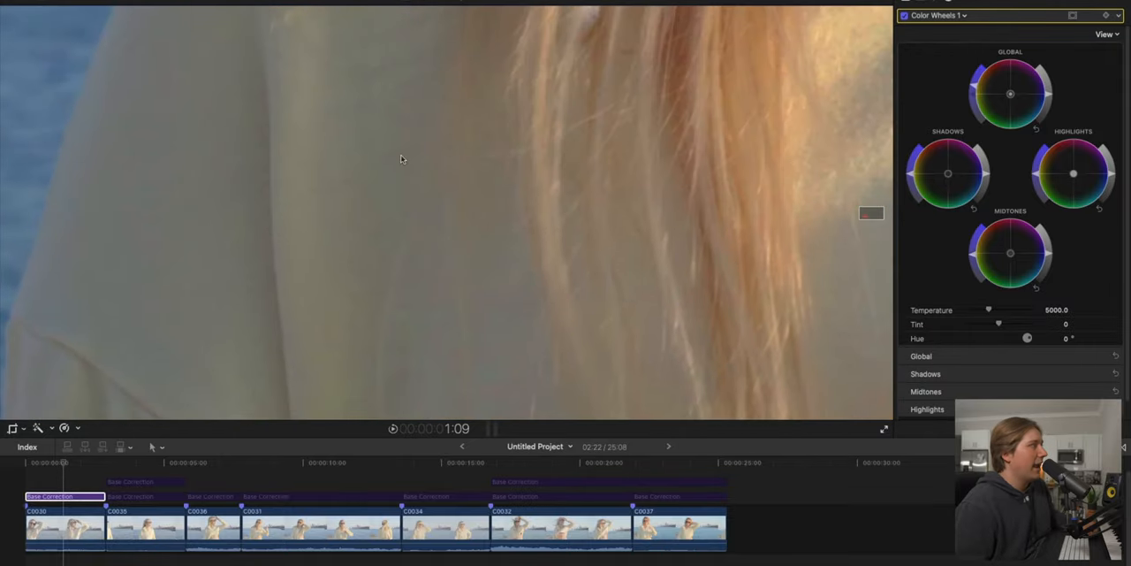
mouse_move(869, 213)
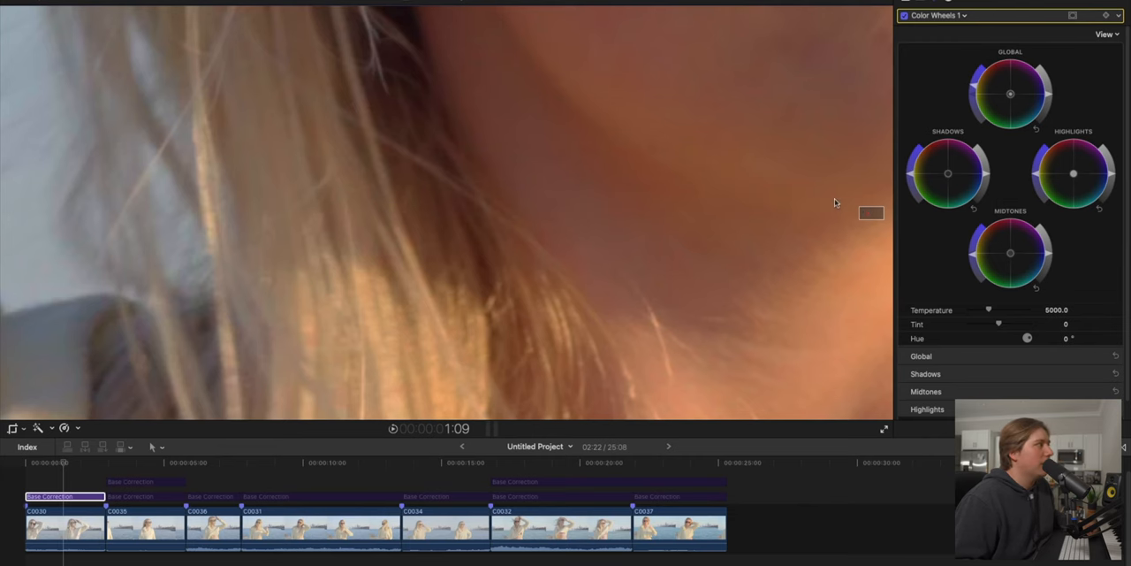
mouse_move(870, 213)
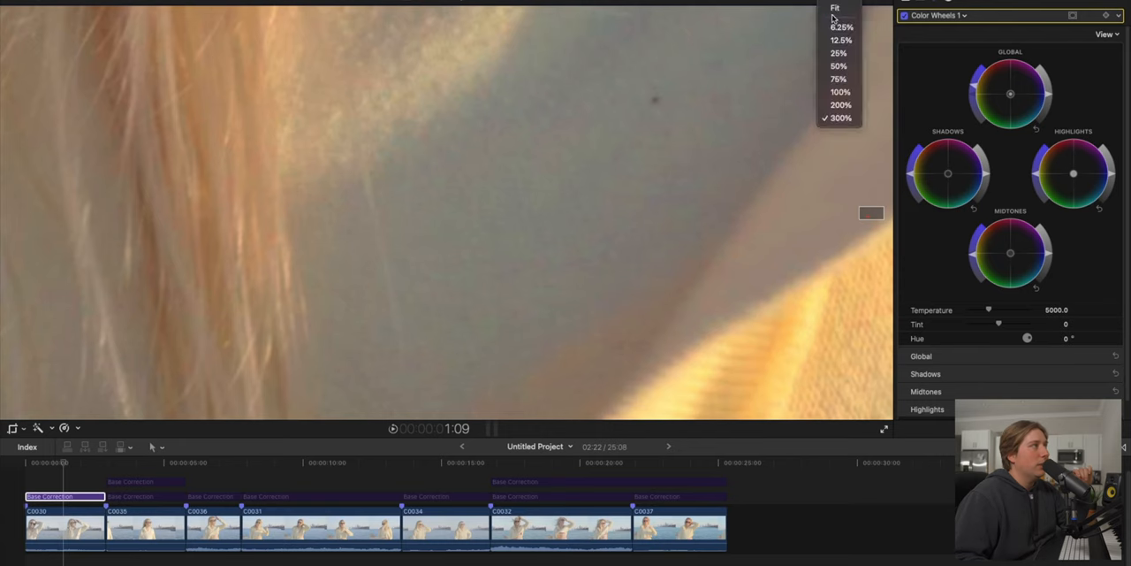
Set the viewer zoom back to Fit after inspecting skin and hair at 200%
left_click(835, 7)
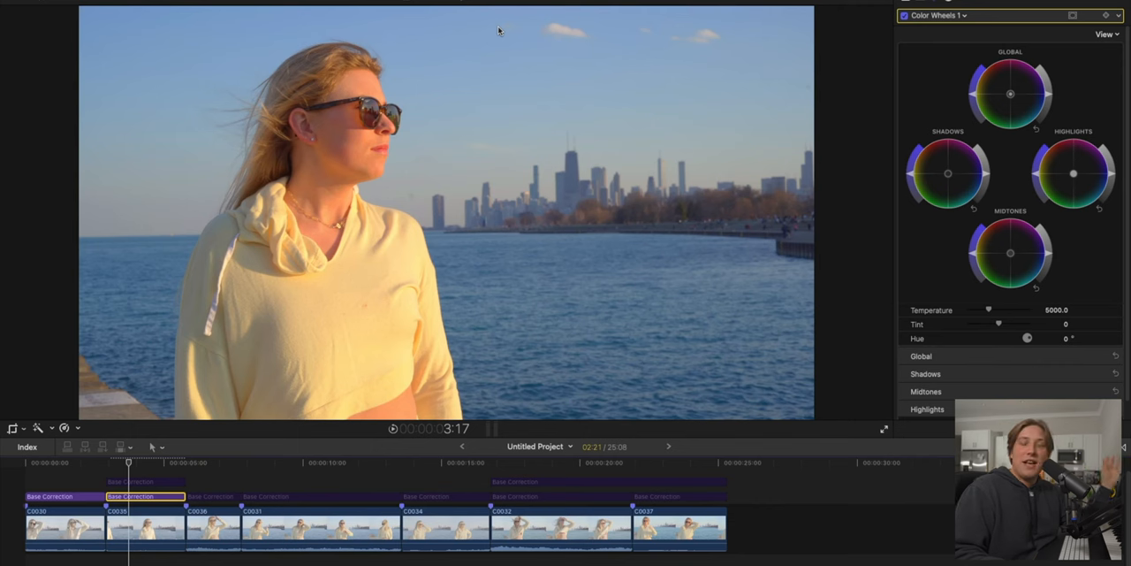
mouse_move(463, 90)
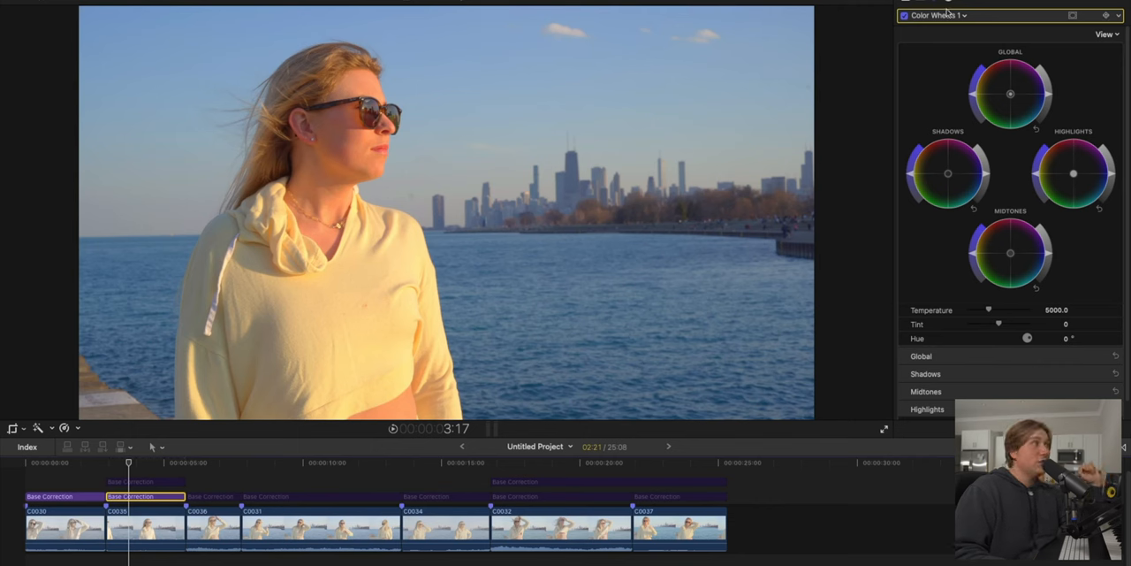
mouse_move(1004, 36)
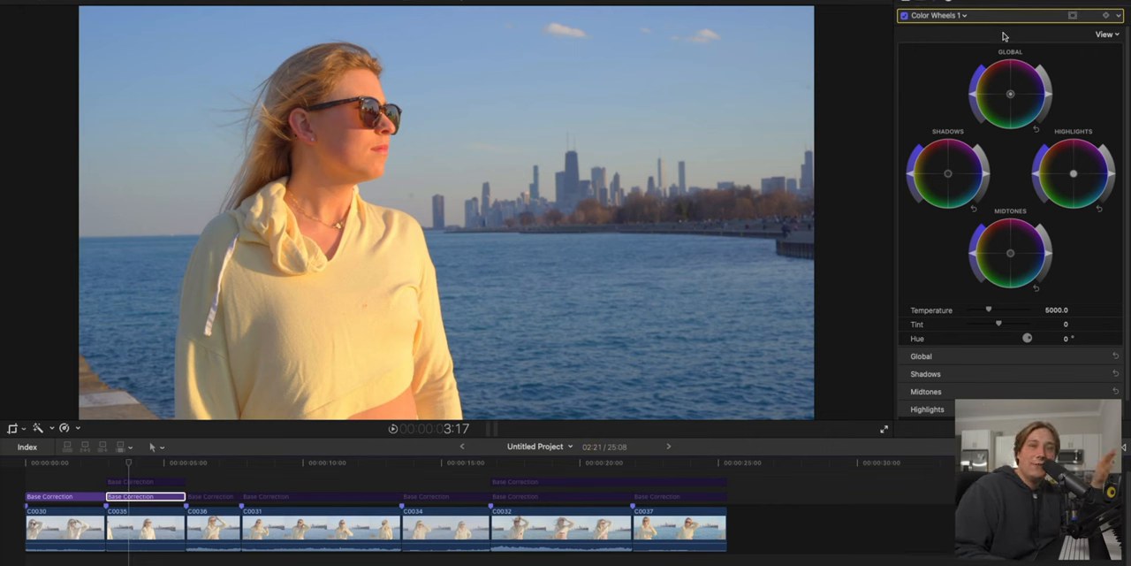
mouse_move(998, 212)
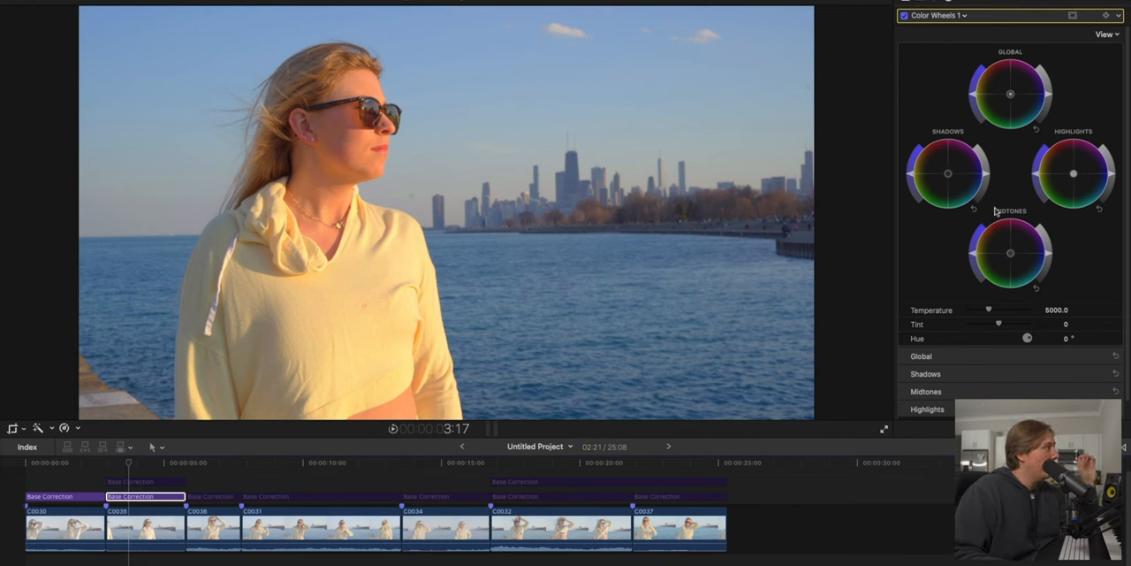
mouse_move(976, 258)
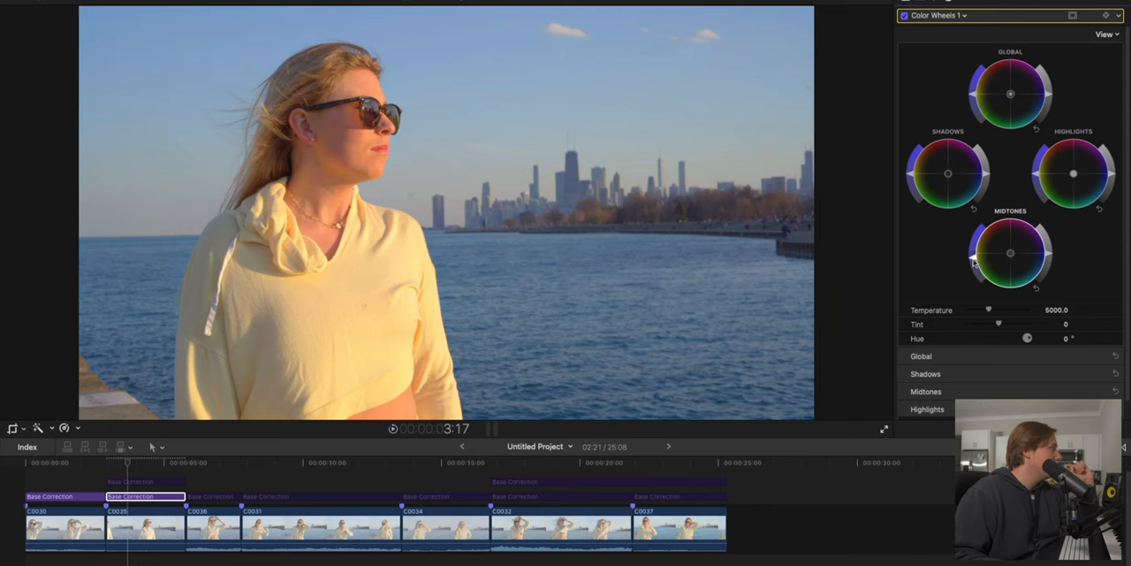
left_click(117, 473)
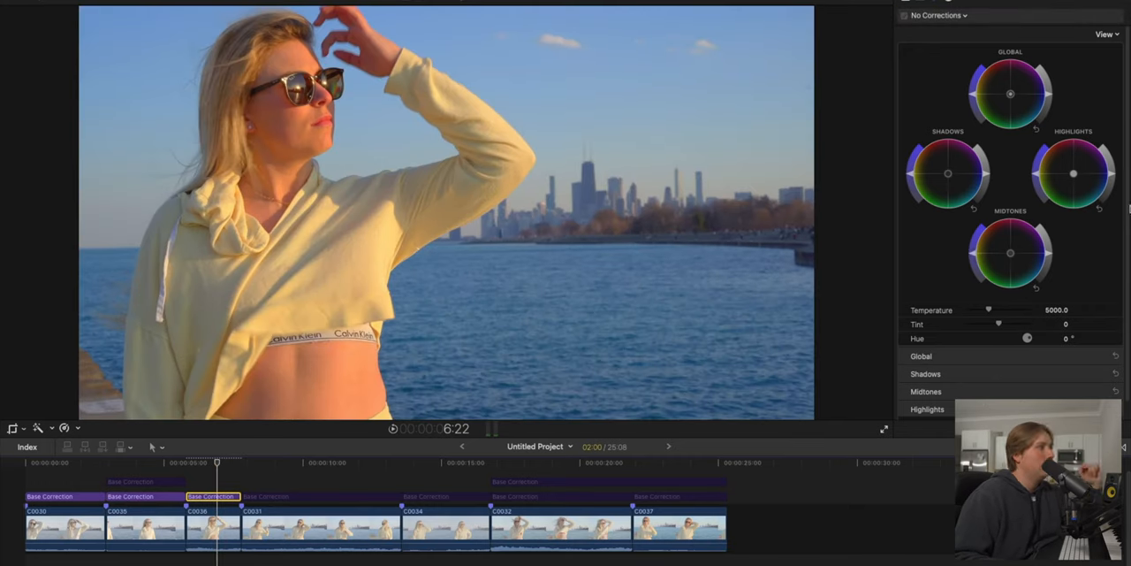
mouse_move(944, 244)
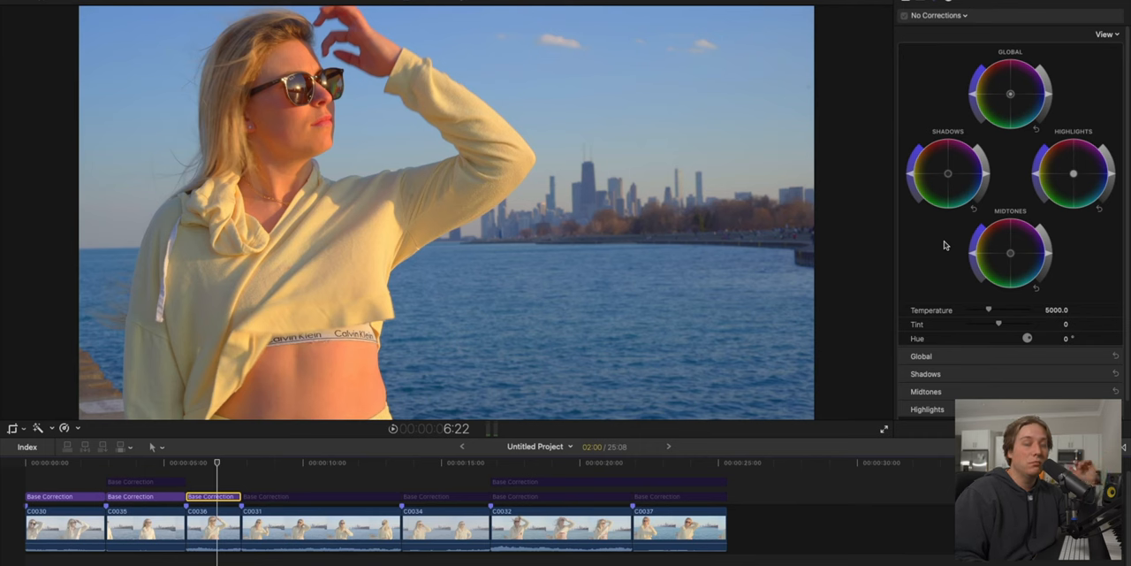
Select Color Wheels 1 and set the viewer magnification to 200%
left_click(940, 14)
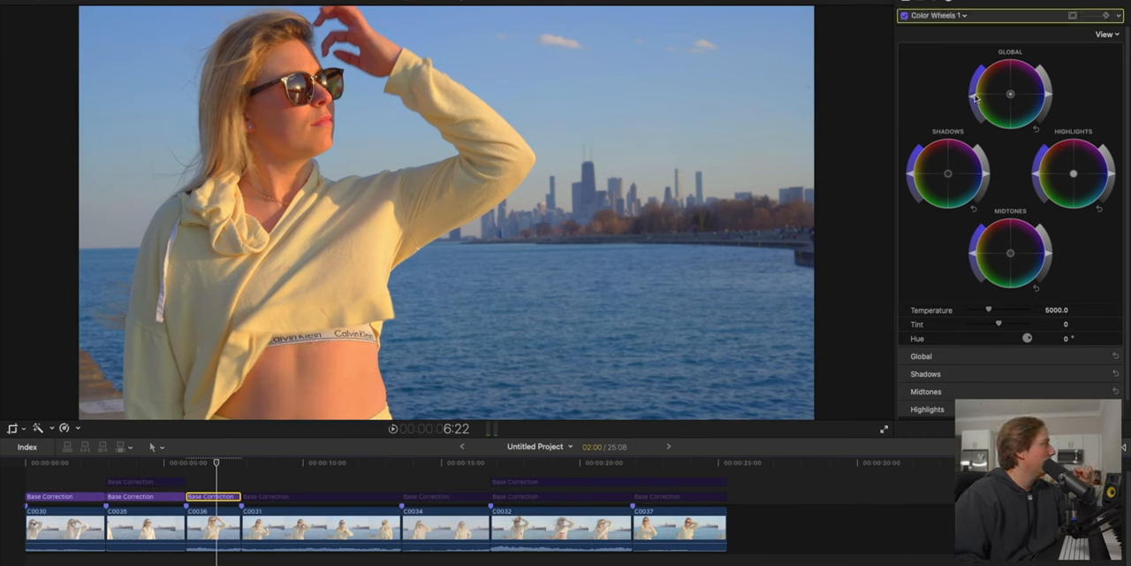
left_click(1105, 34)
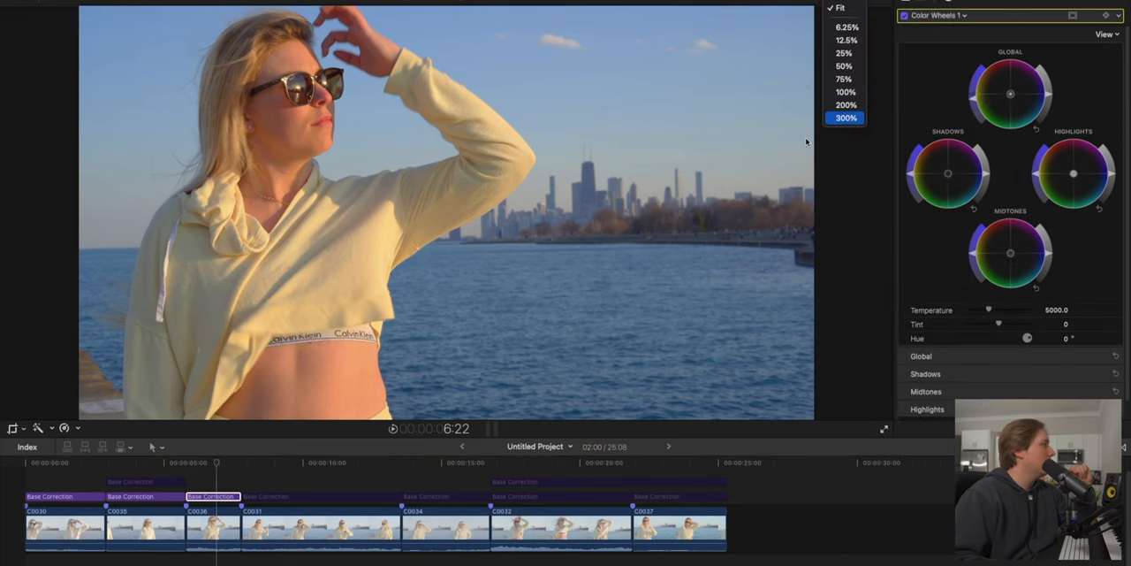
left_click(845, 117)
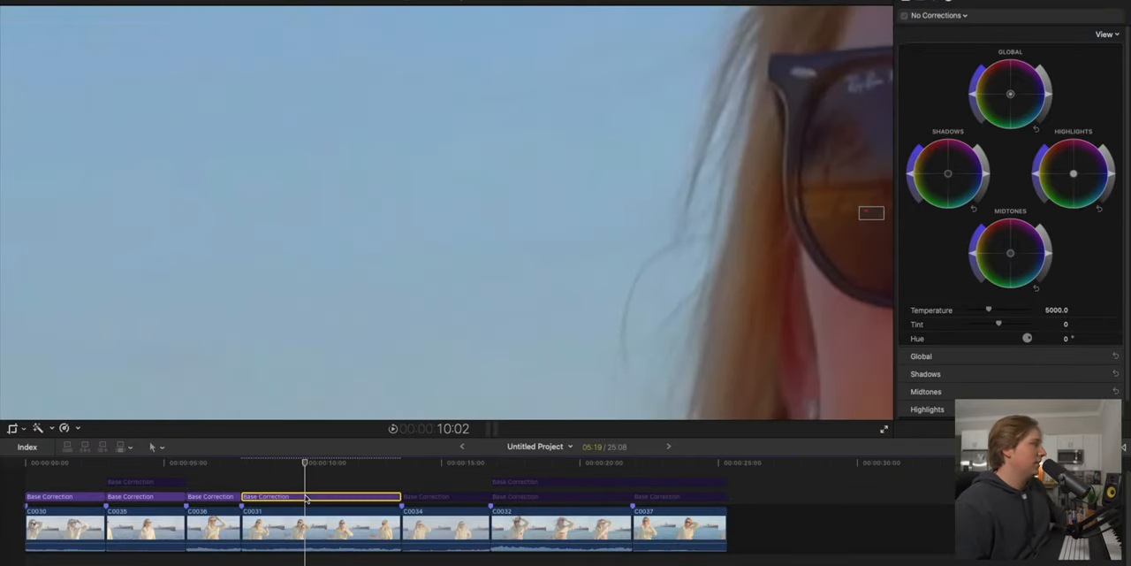
Set the viewer zoom back to Fit for the hoodie clip
left_click(834, 8)
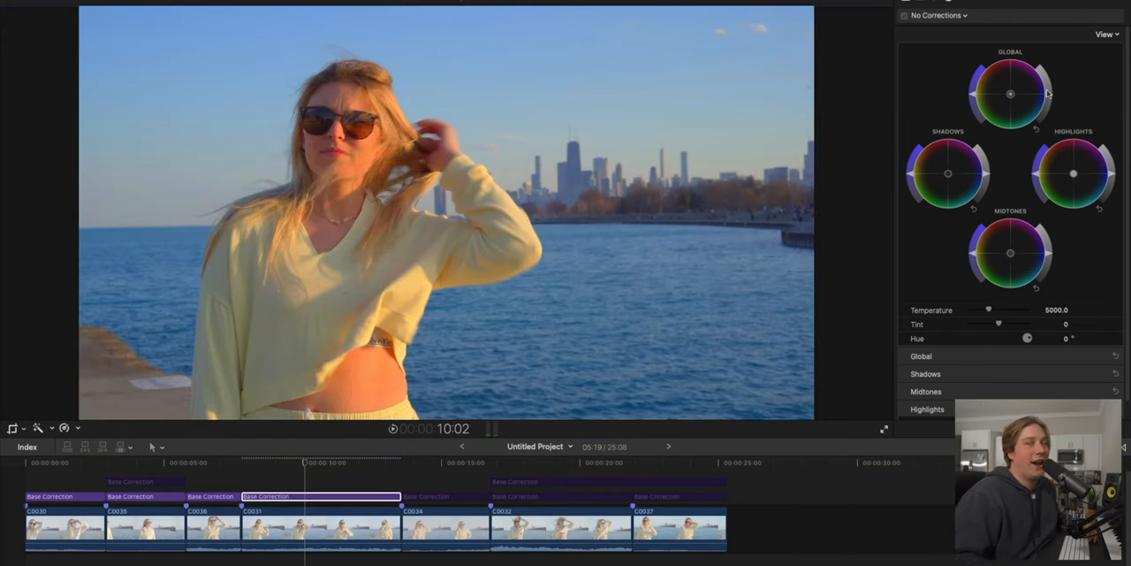
mouse_move(1017, 95)
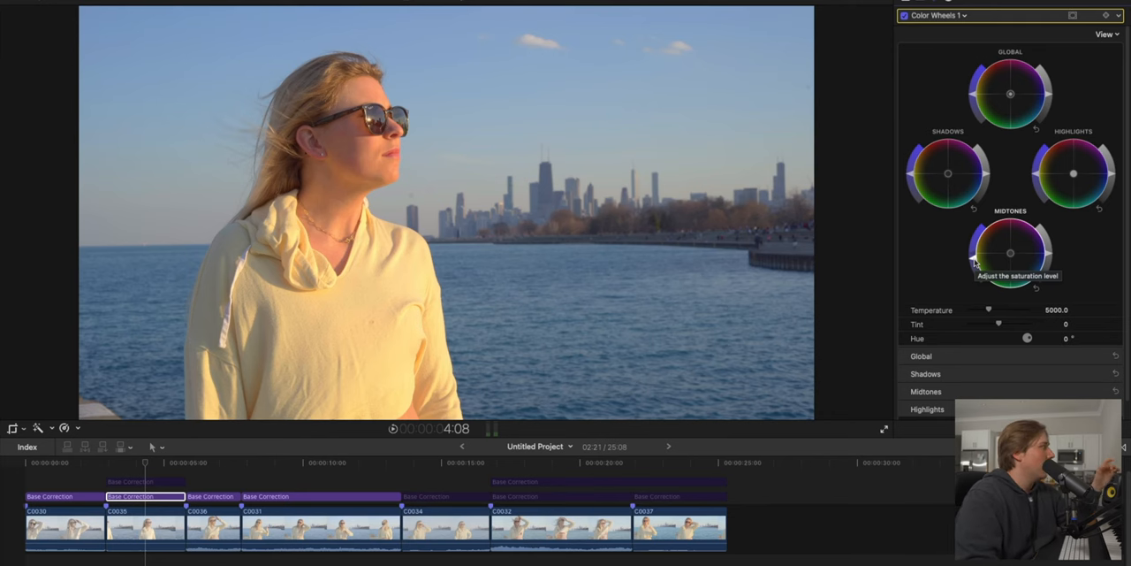
Move the playhead to the fifth clip, the woman with her hand on her hip
left_click(442, 463)
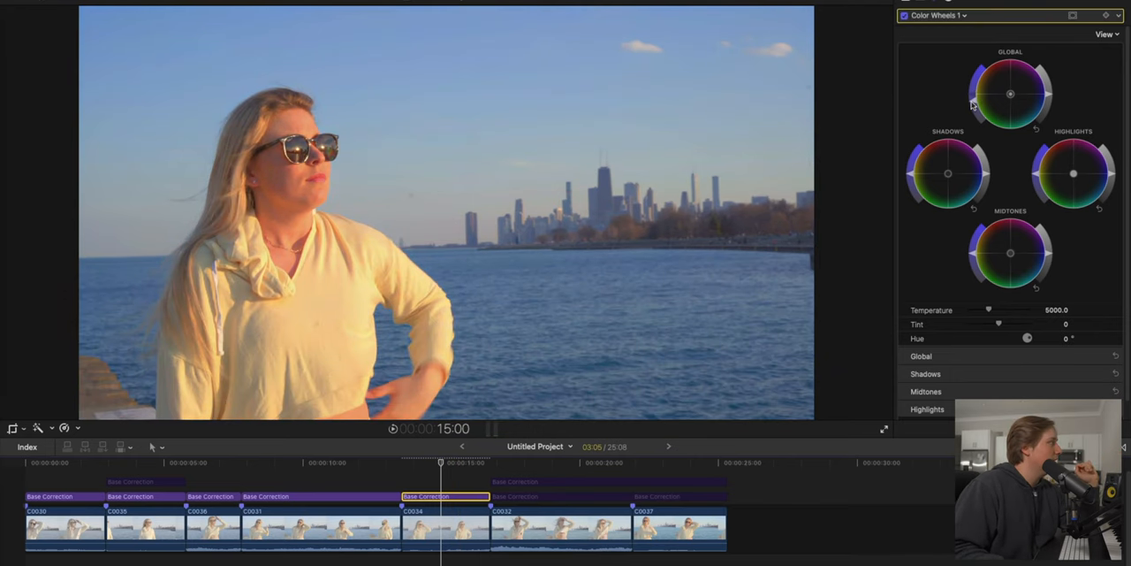
mouse_move(972, 104)
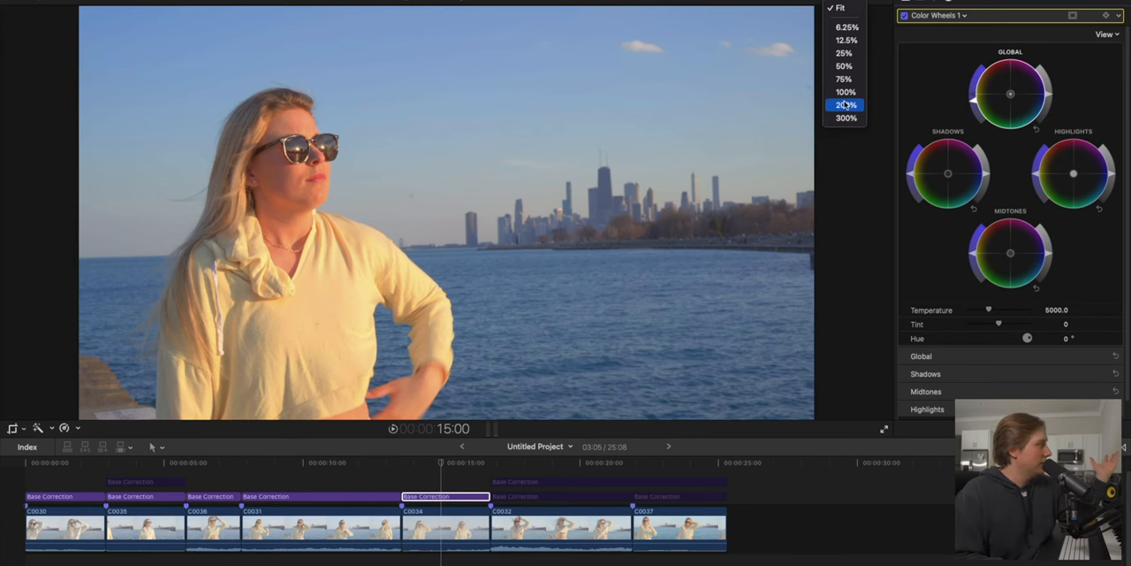
Magnify the hand-on-hip clip to 200% to inspect the open sky
left_click(845, 105)
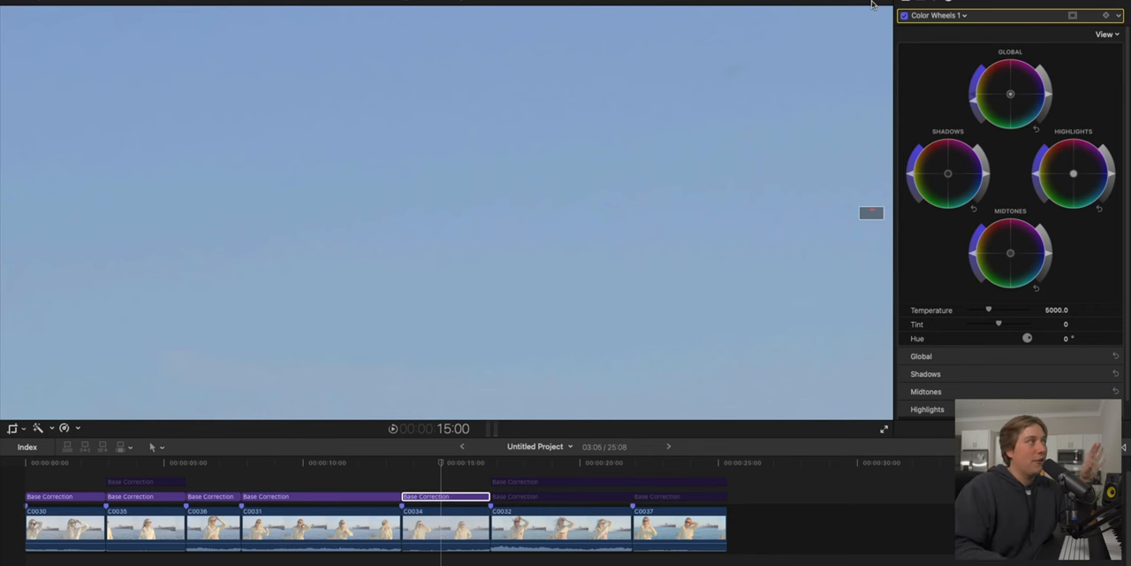
left_click(1107, 33)
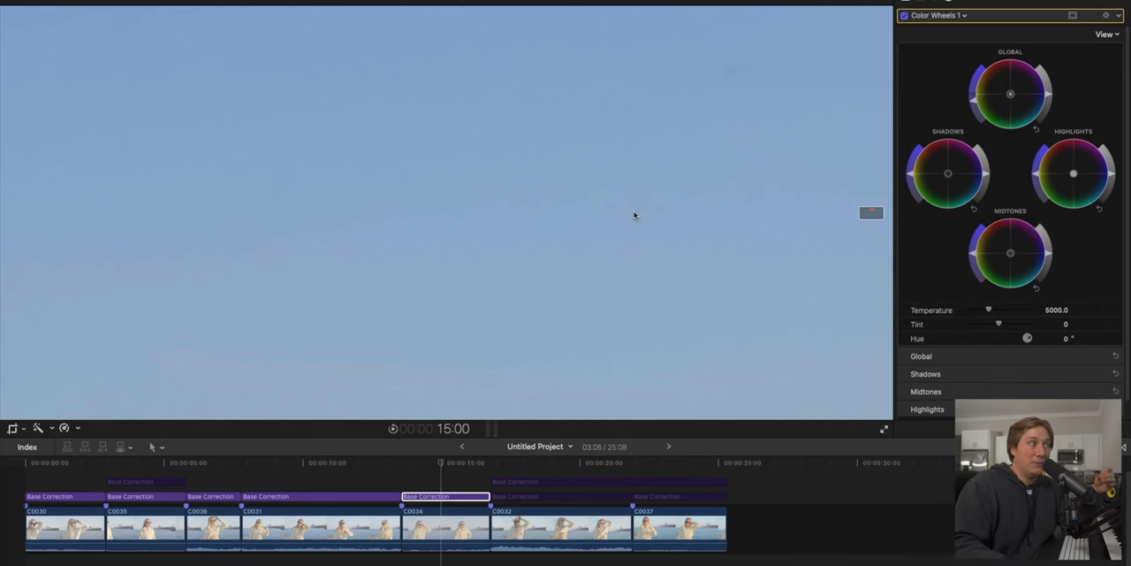
mouse_move(659, 190)
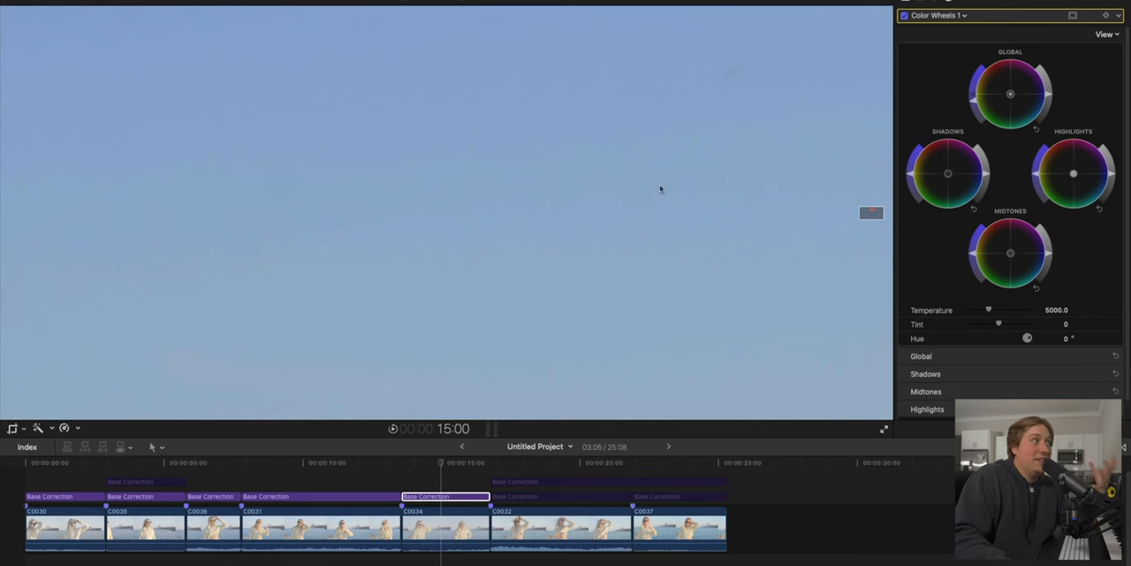
mouse_move(716, 138)
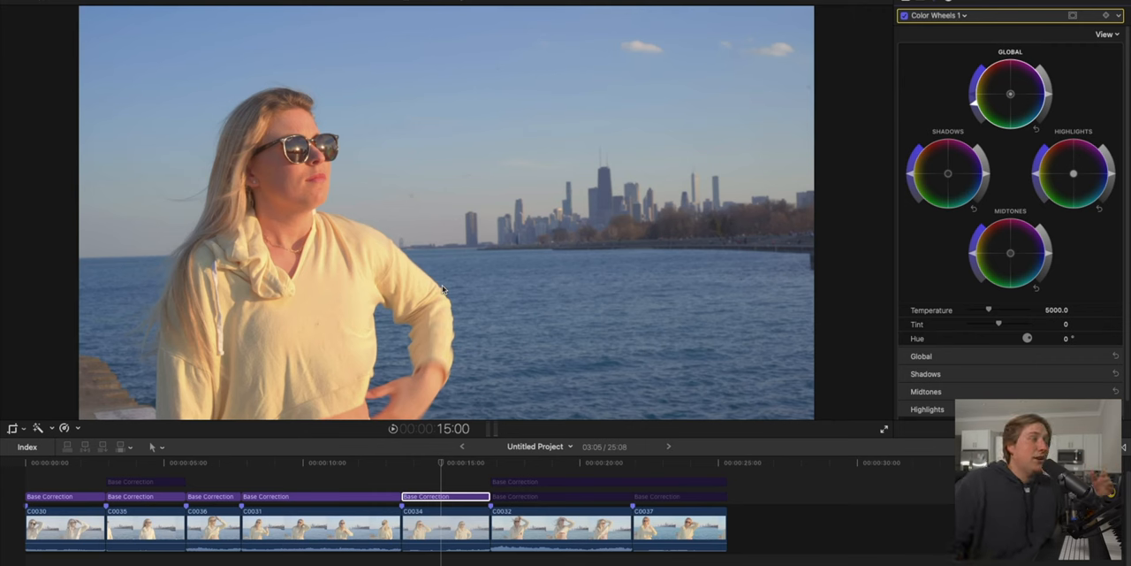
mouse_move(566, 100)
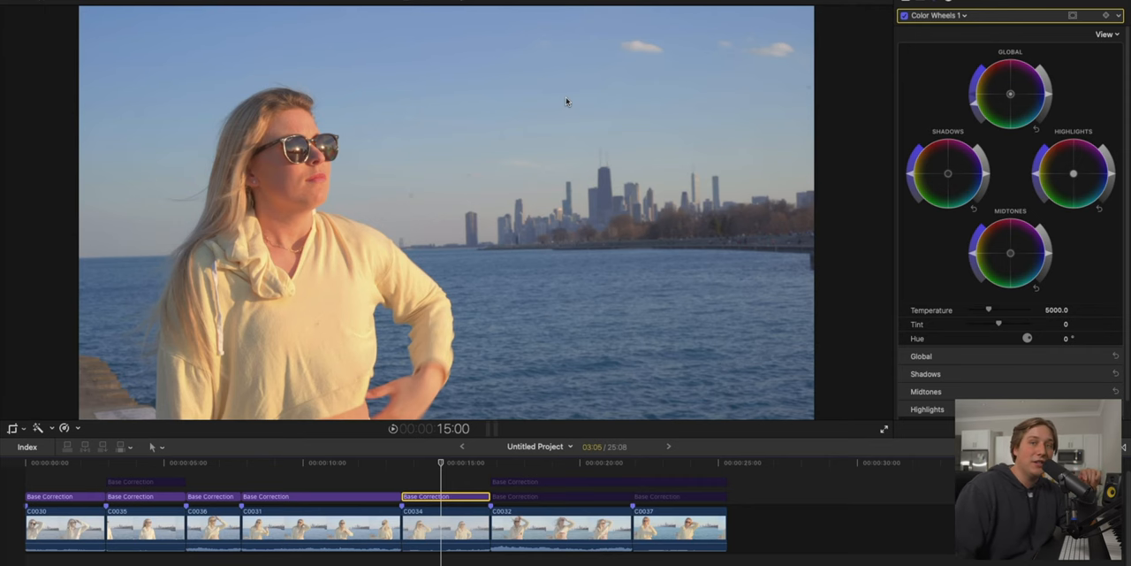
Select the next clip, the woman lifting her arm against the skyline
left_click(545, 463)
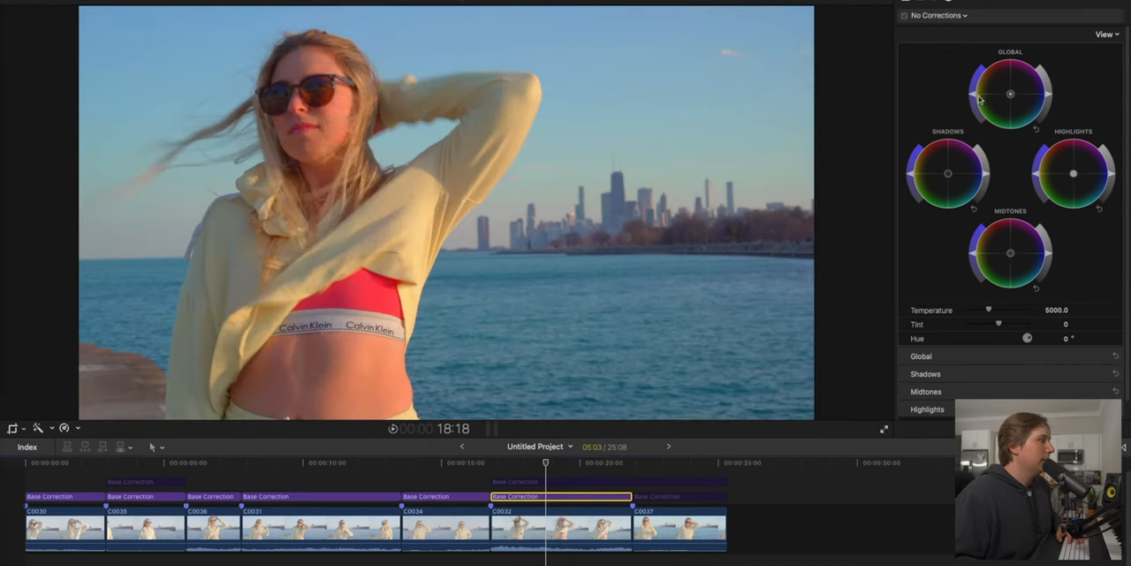
Select the Color Wheels correction and display the video scopes beside the viewer
left_click(940, 14)
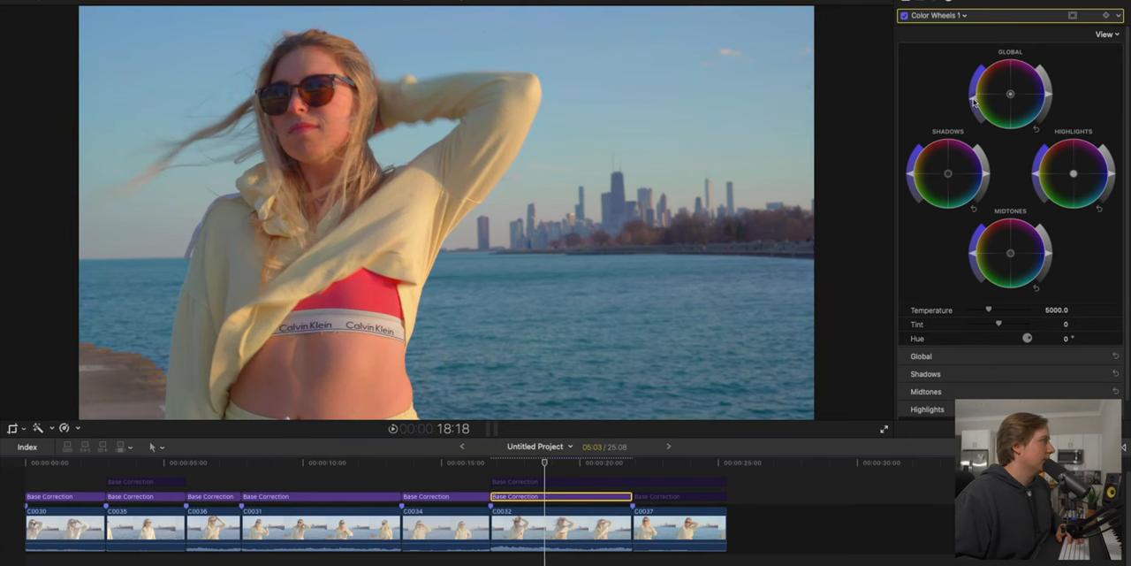
mouse_move(439, 309)
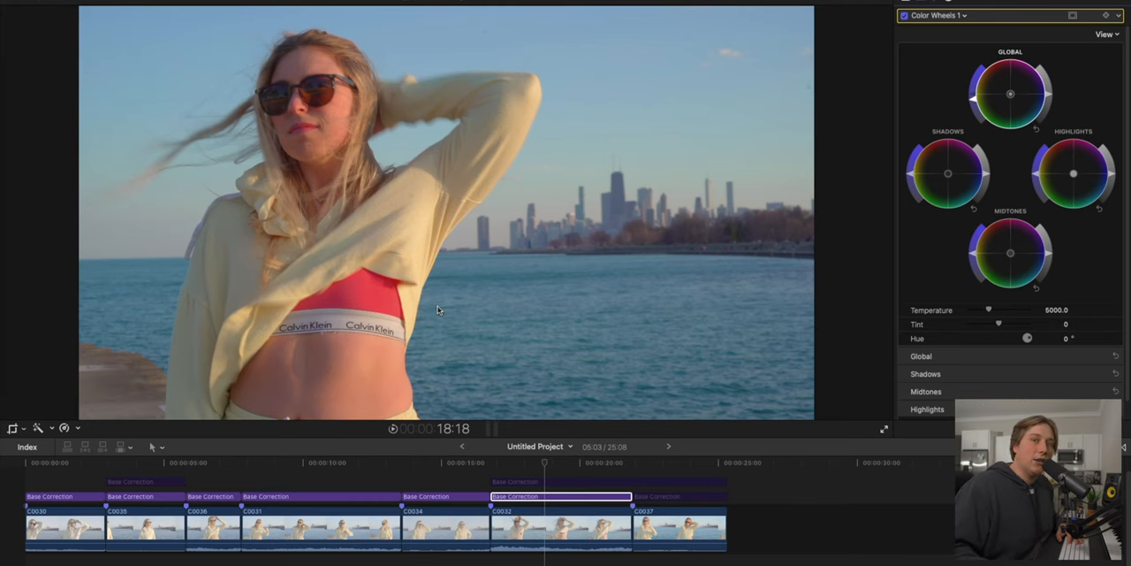
left_click(137, 527)
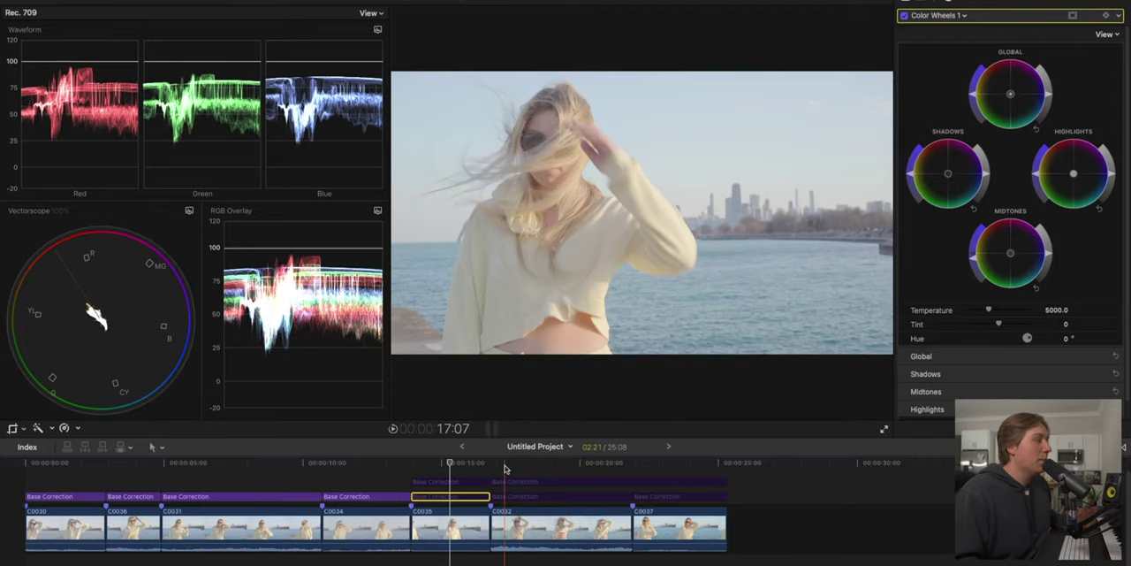
Jump to the arm-raised clip to read its waveform and vectorscope
left_click(451, 495)
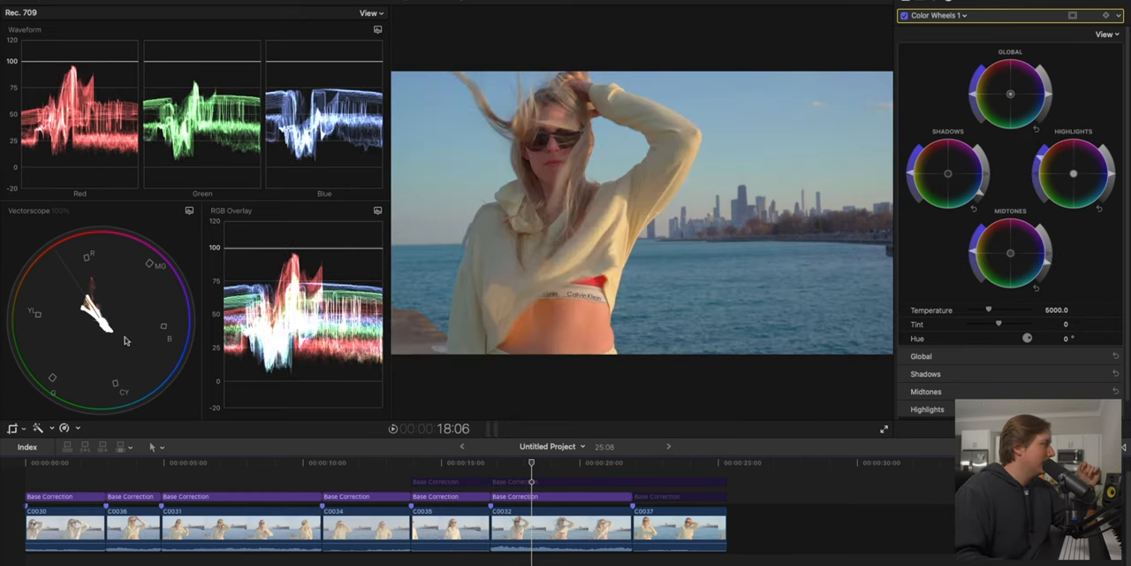
mouse_move(626, 381)
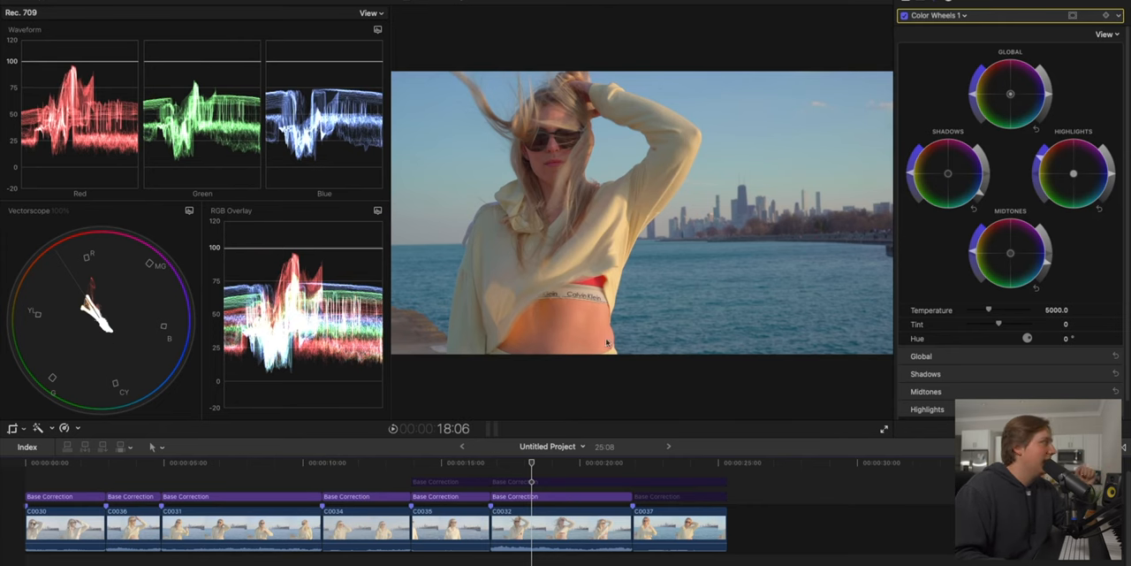
mouse_move(95, 265)
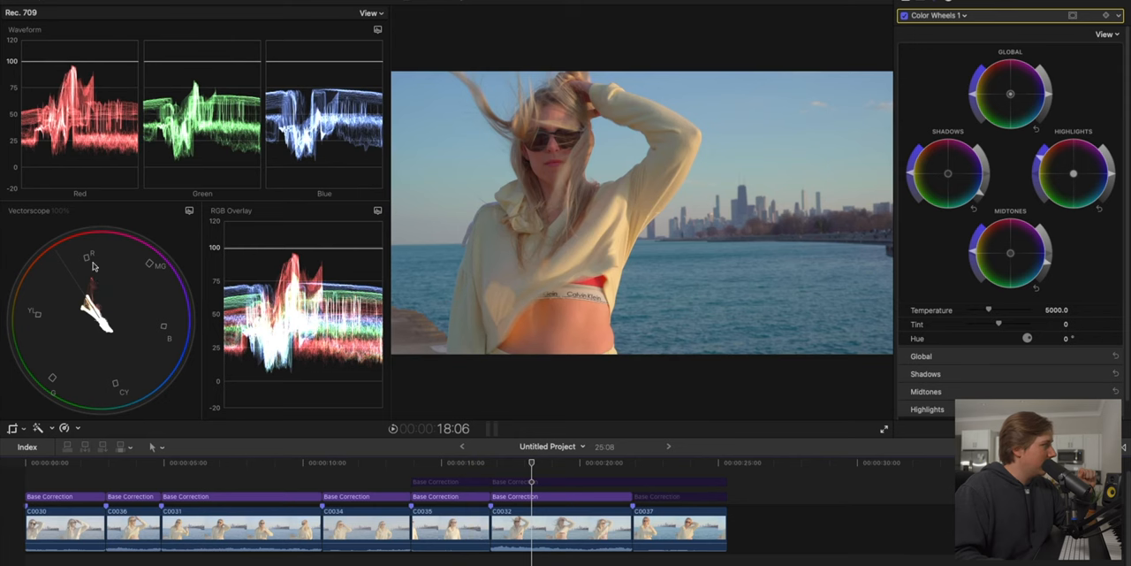
mouse_move(155, 290)
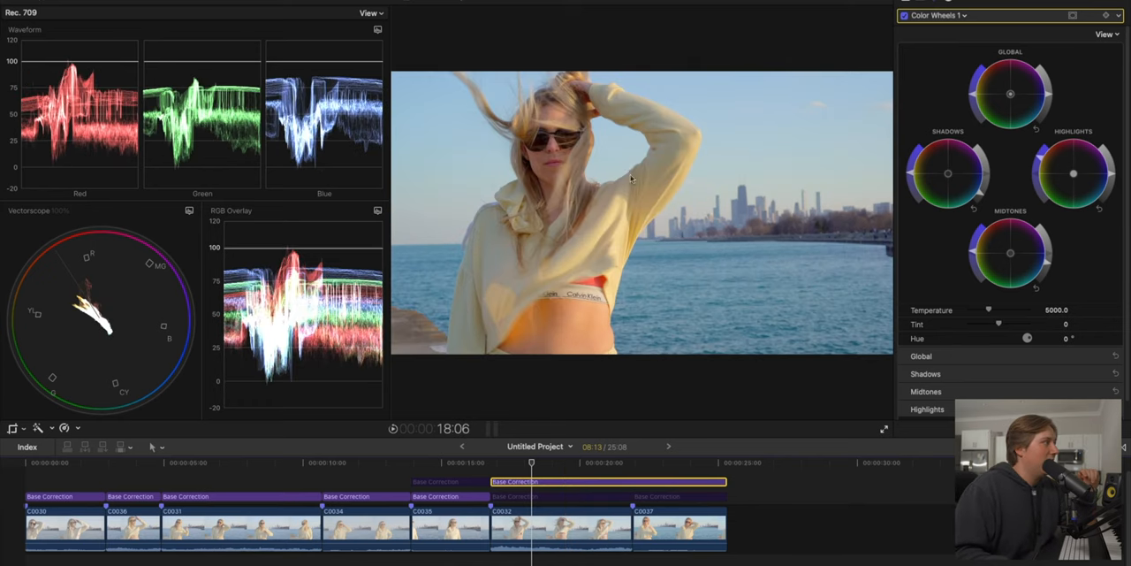
mouse_move(681, 339)
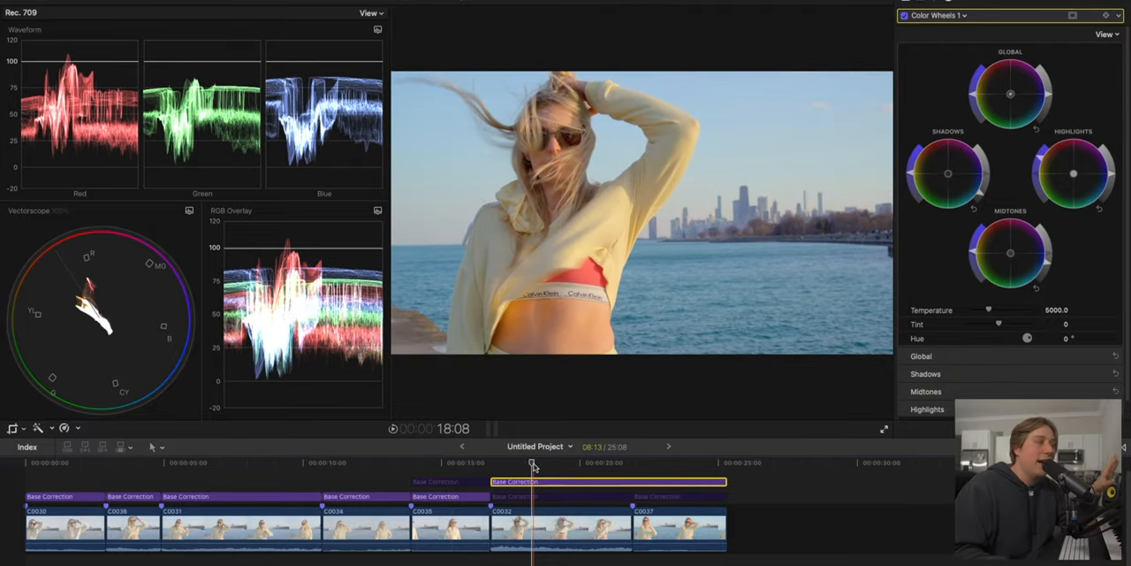
Select the sunglasses clip and add a Custom LUT effect with its LUT menu open
left_click(658, 463)
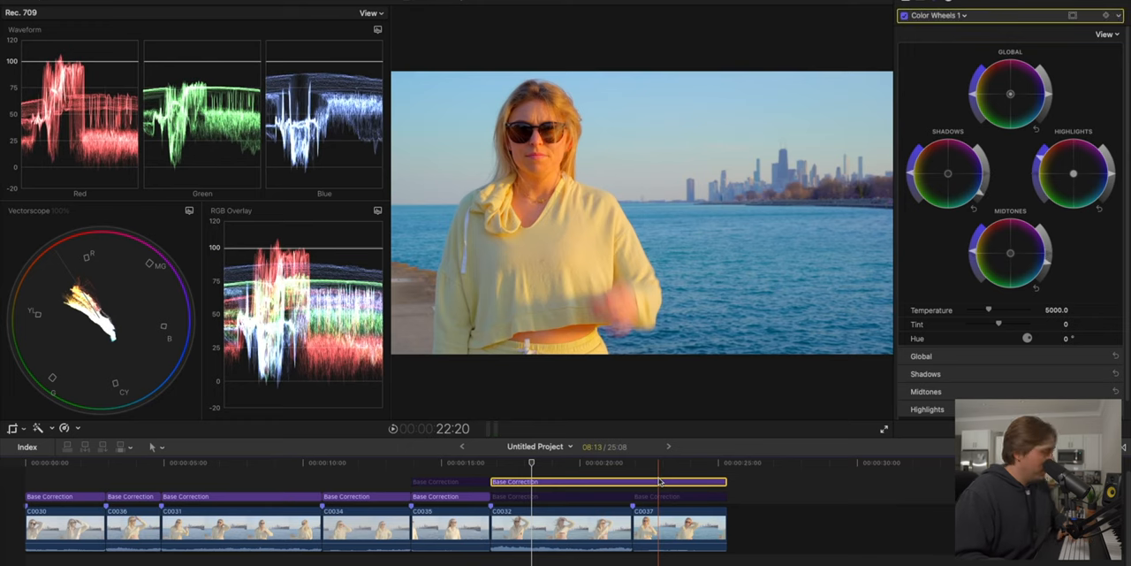
left_click(680, 495)
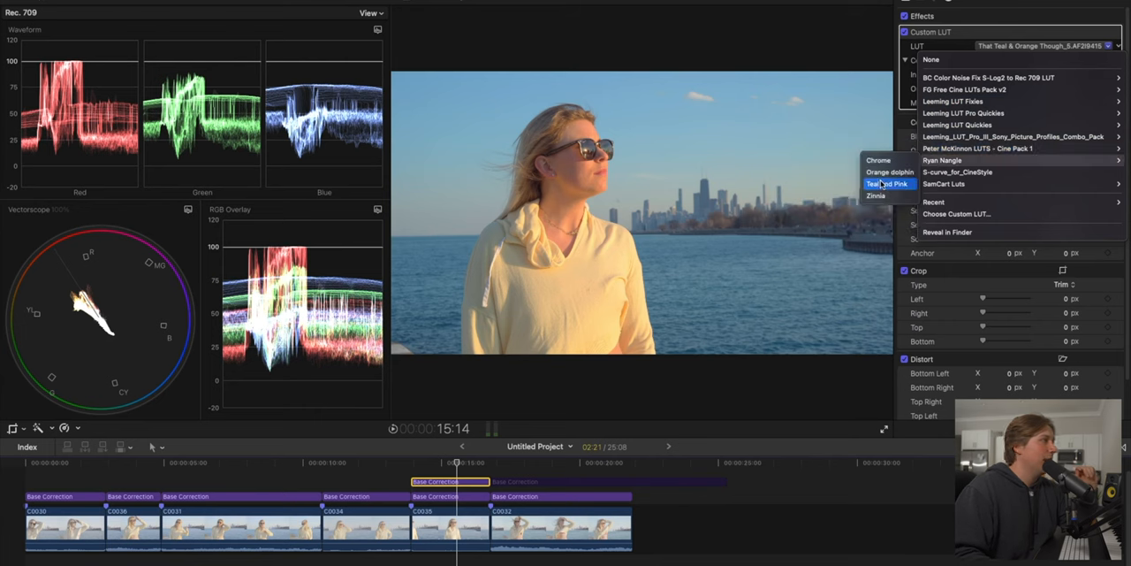
Apply the Kodak Killer LUT at about 0.45 mix, then skim to the arm-raised frame
left_click(887, 184)
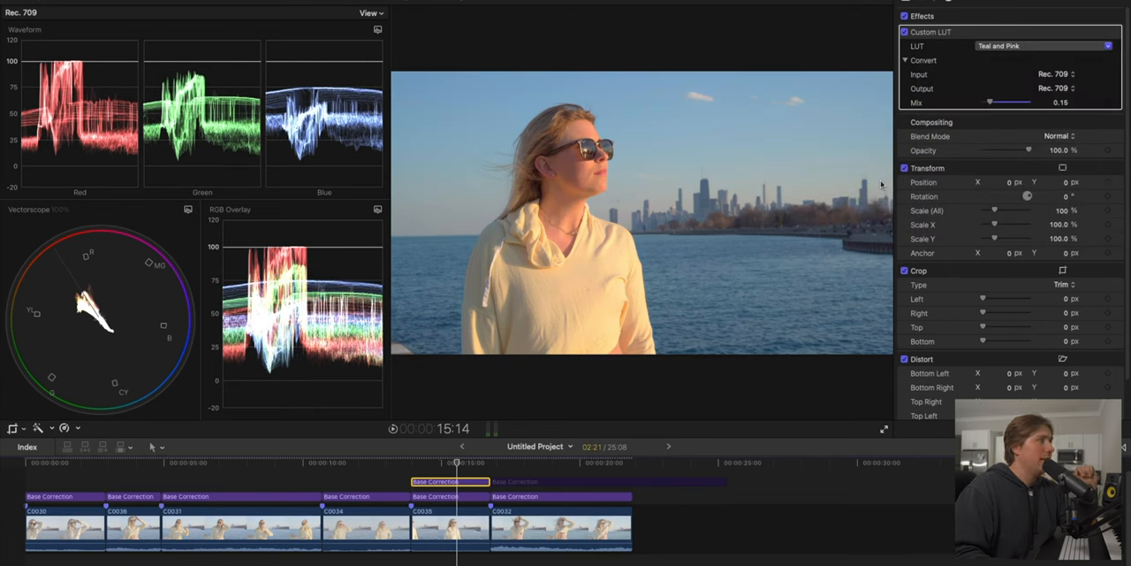
left_click(1043, 46)
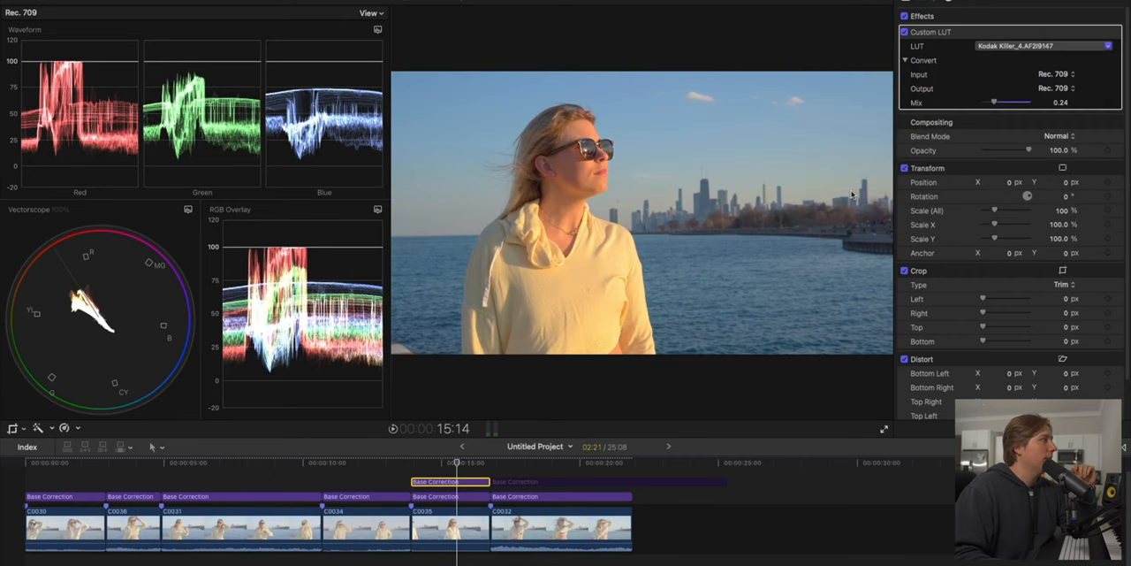
left_click_drag(994, 102, 1022, 103)
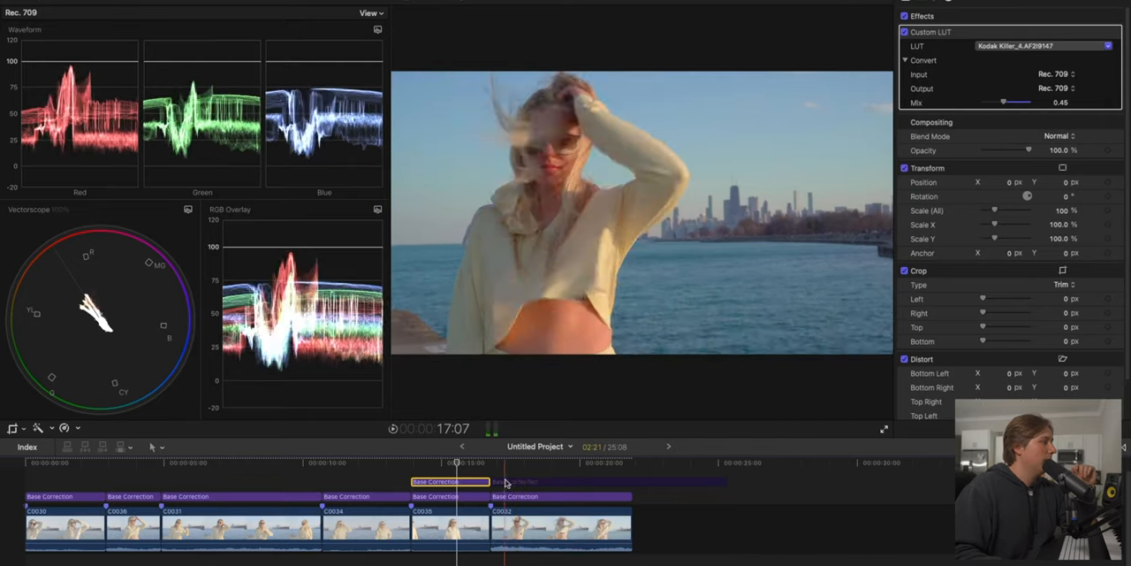
left_click_drag(451, 481, 516, 477)
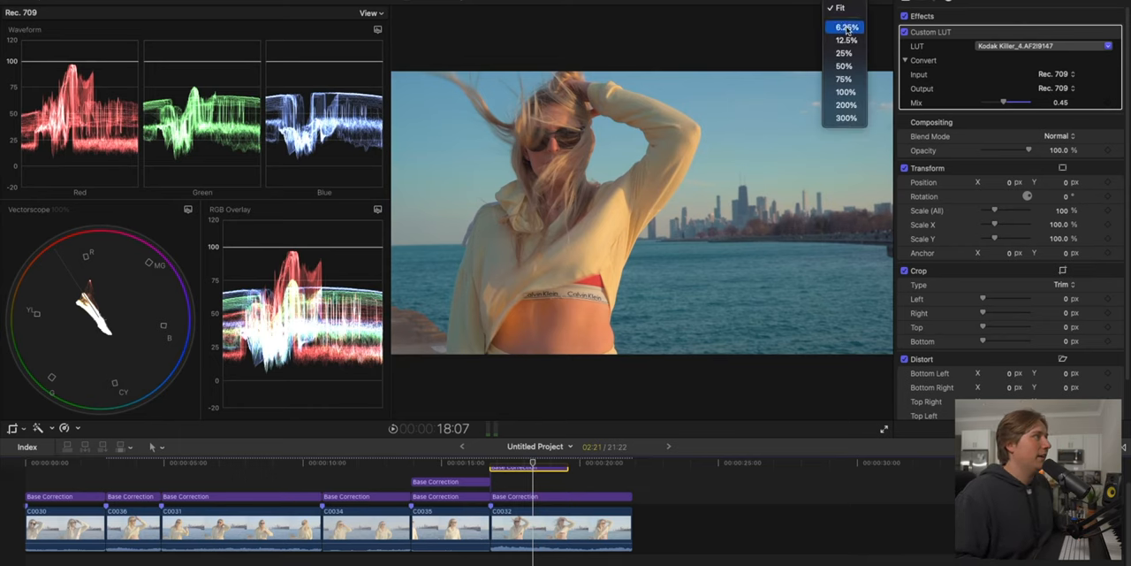
left_click(845, 27)
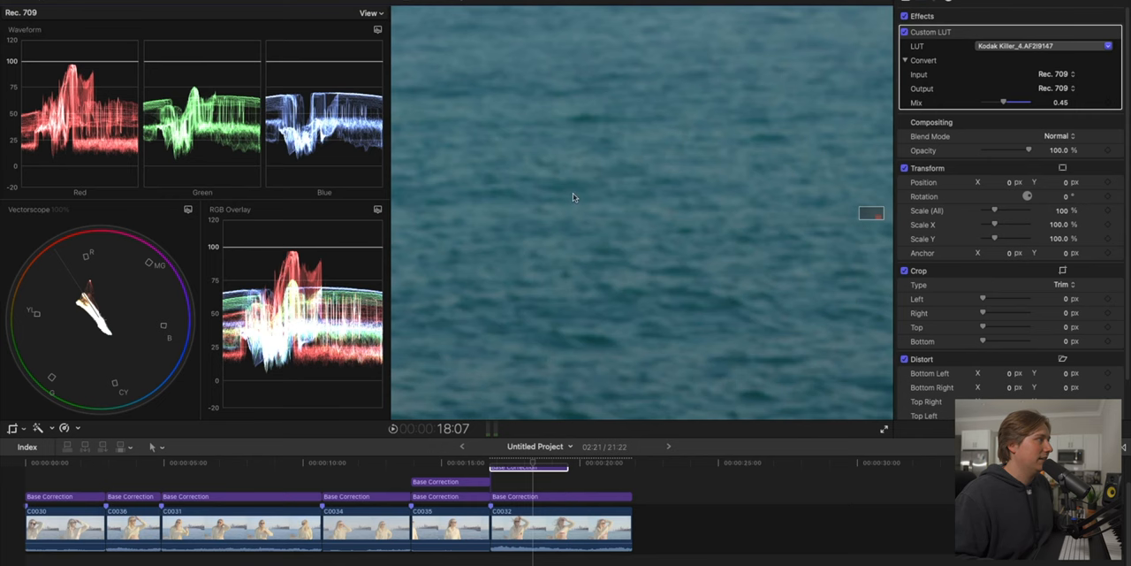
left_click(369, 13)
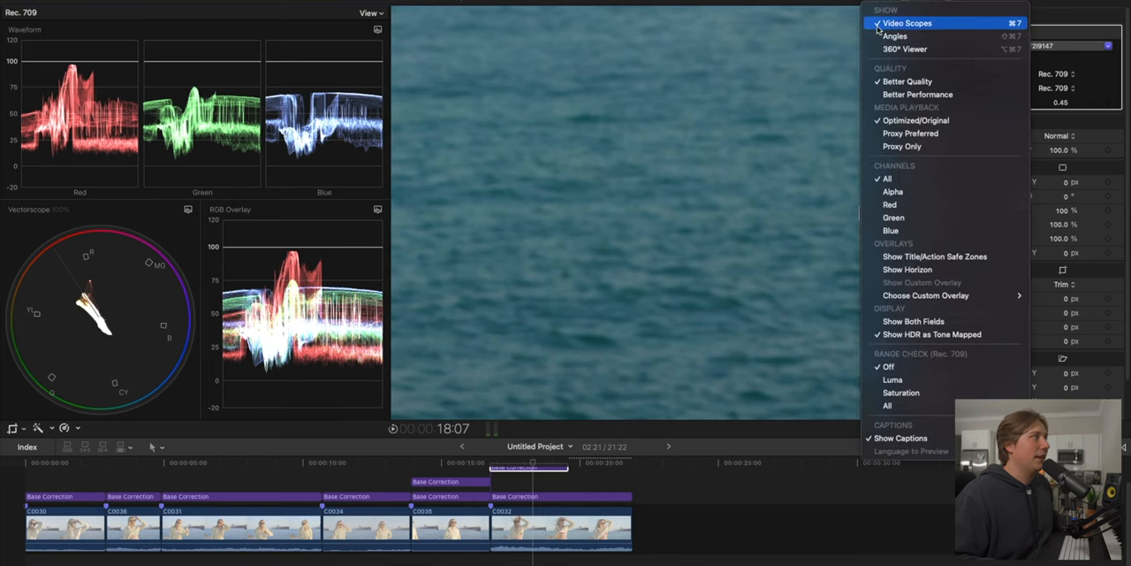
left_click(909, 23)
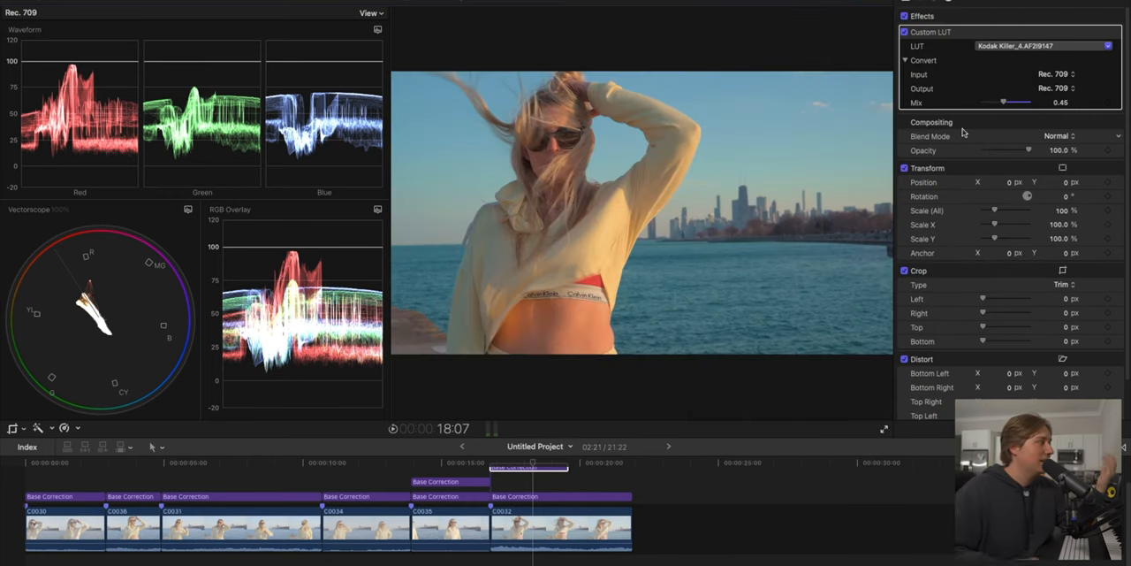